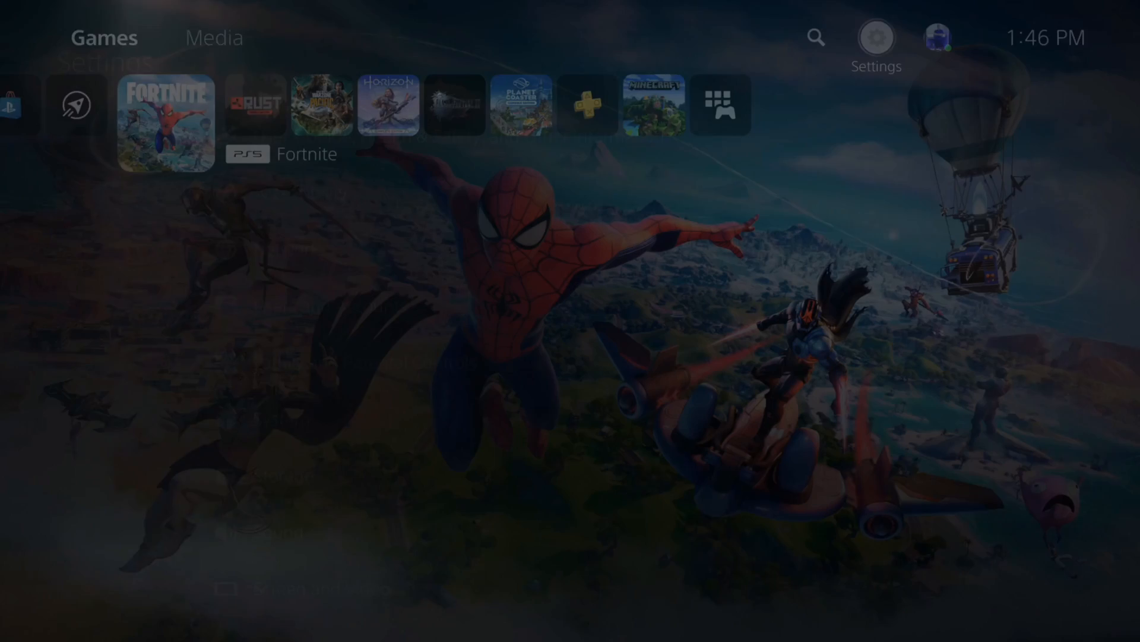
- Navigate Settings > Network > Settings and reach Set Up Internet Connection listing registered networks
left_click(164, 122)
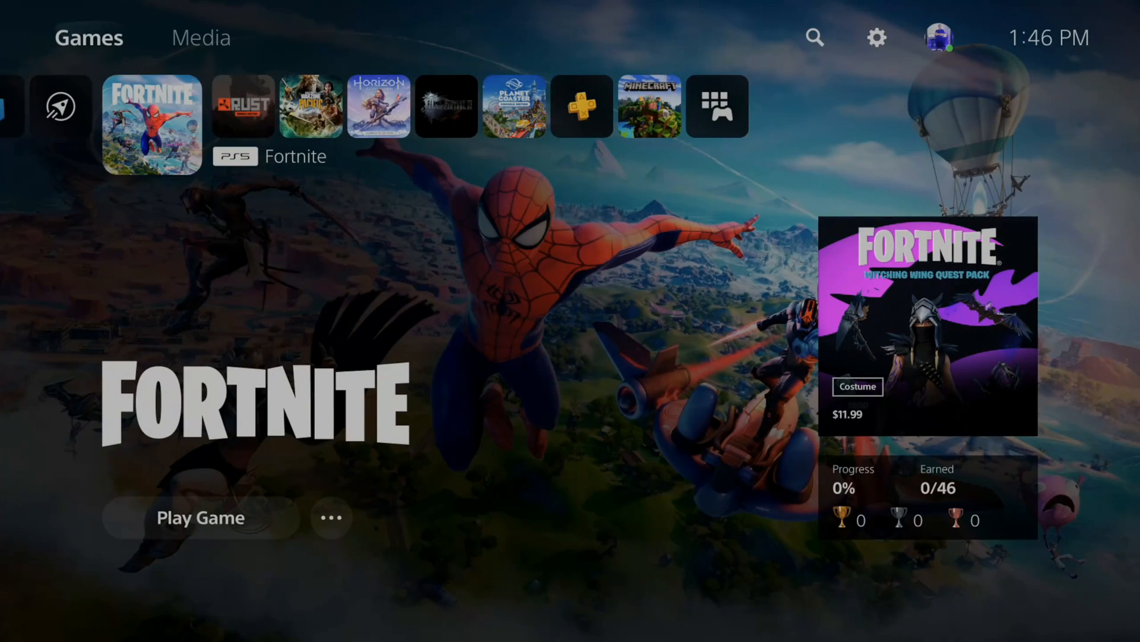
left_click(876, 38)
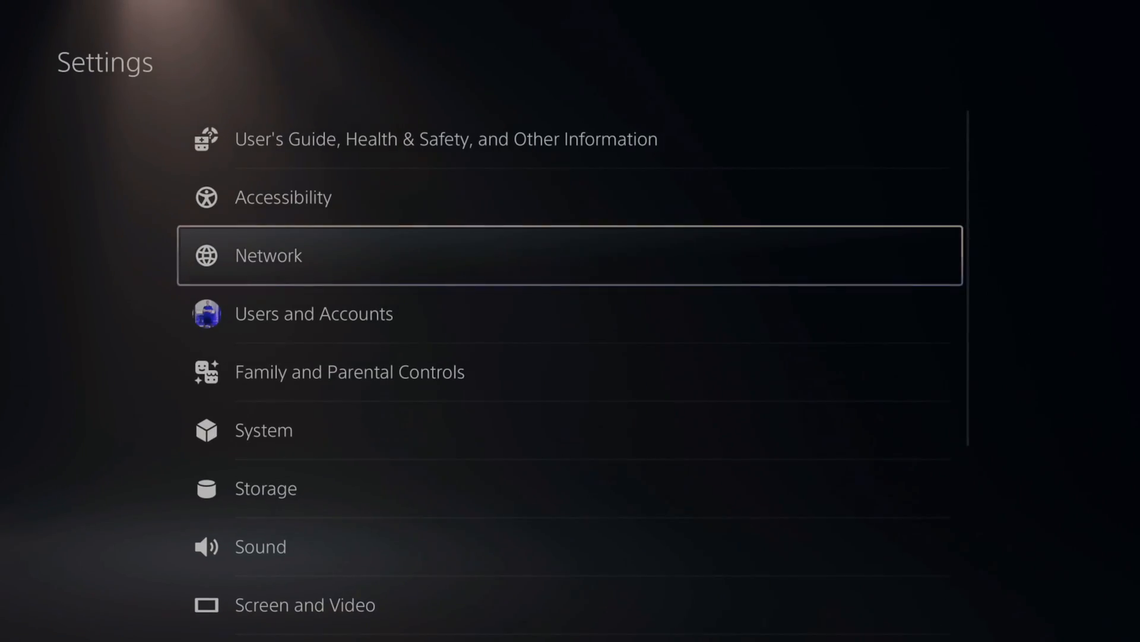
left_click(268, 254)
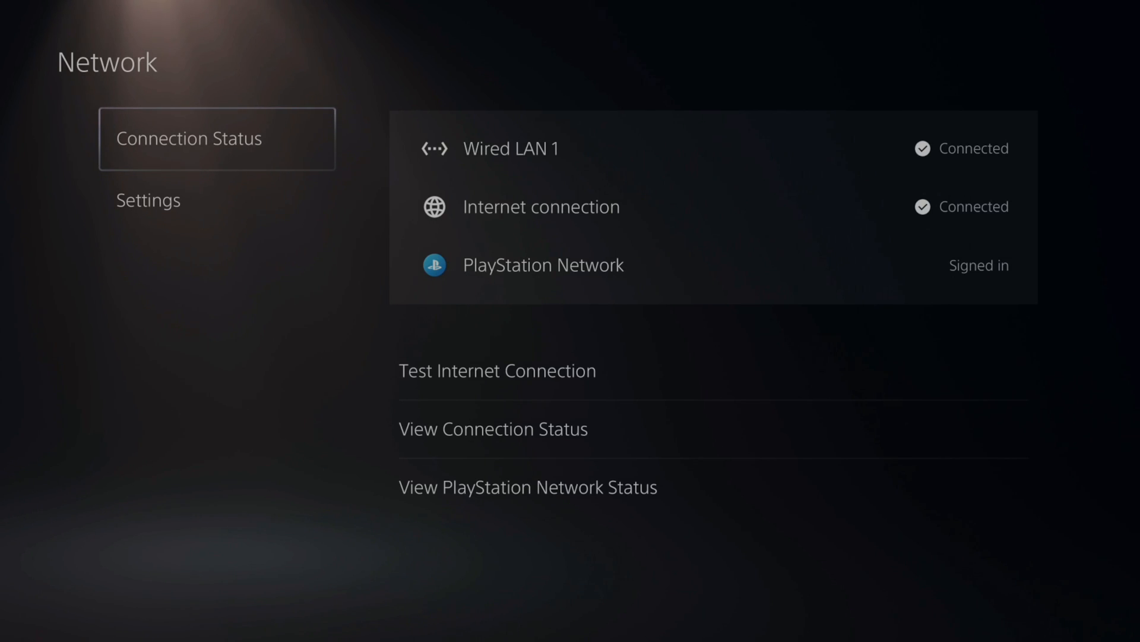
left_click(148, 200)
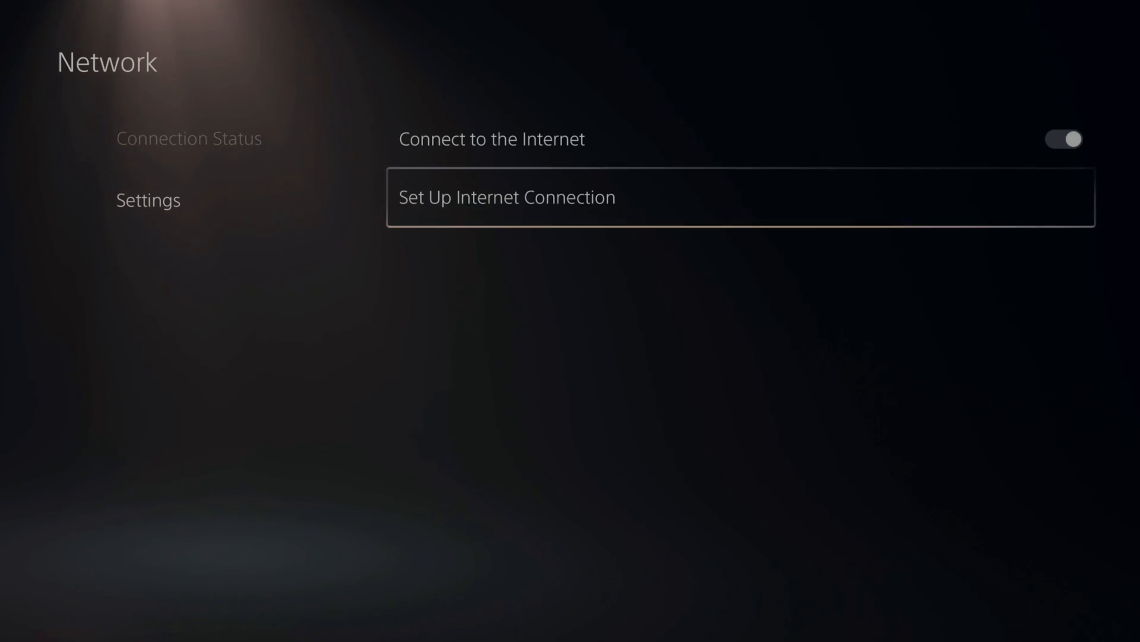
left_click(506, 196)
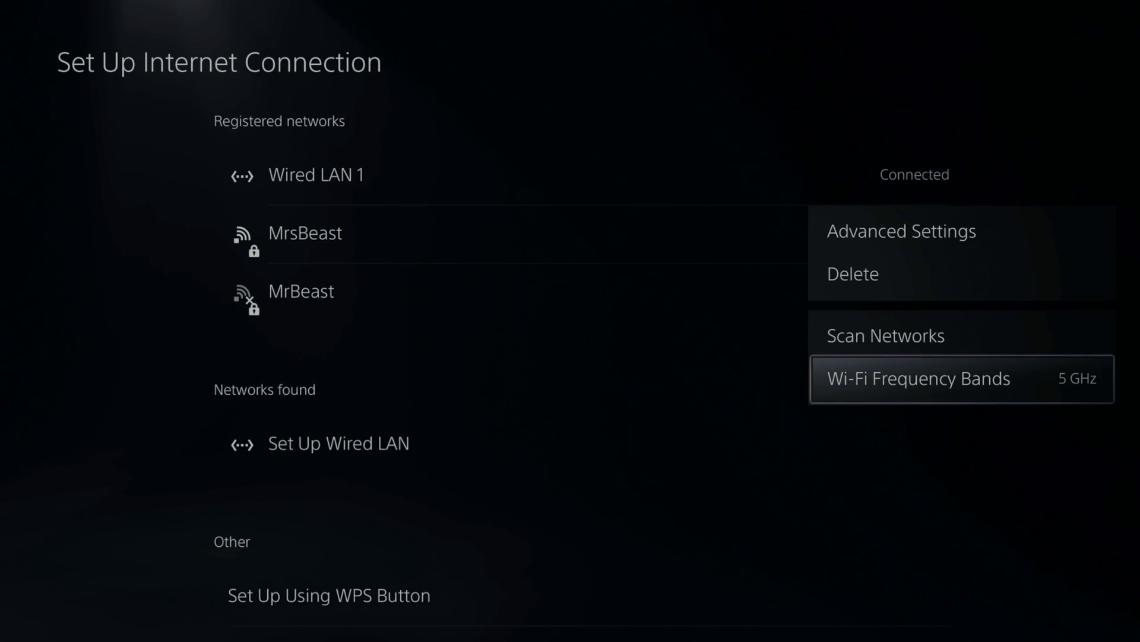
left_click(918, 378)
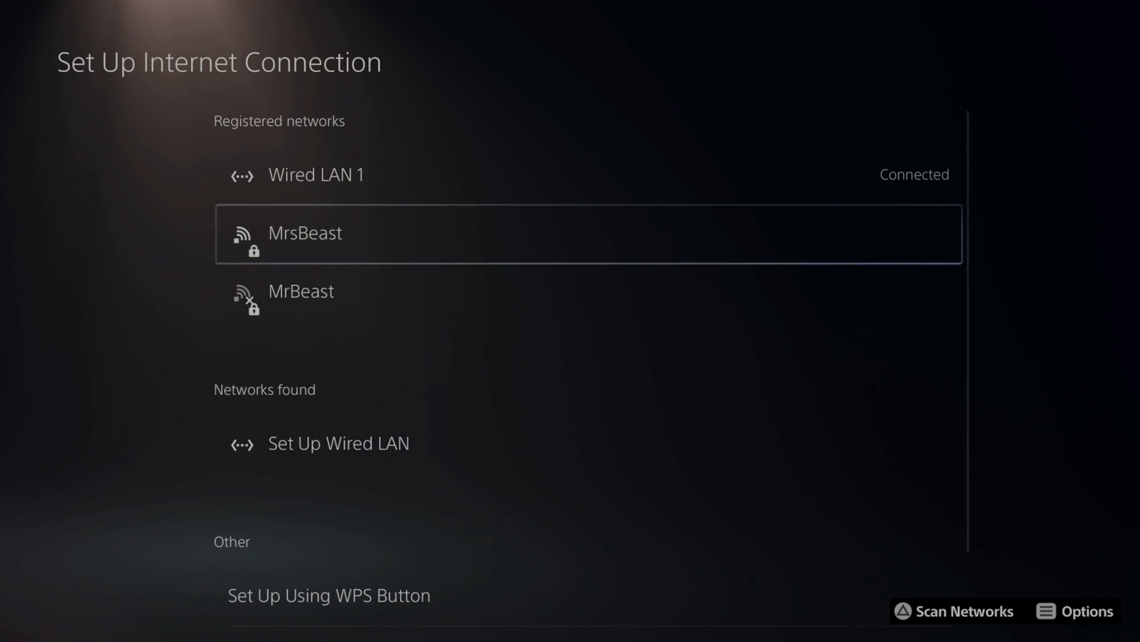
- Bring up Wired LAN 1's Advanced Settings and begin editing its DNS addresses
left_click(1084, 611)
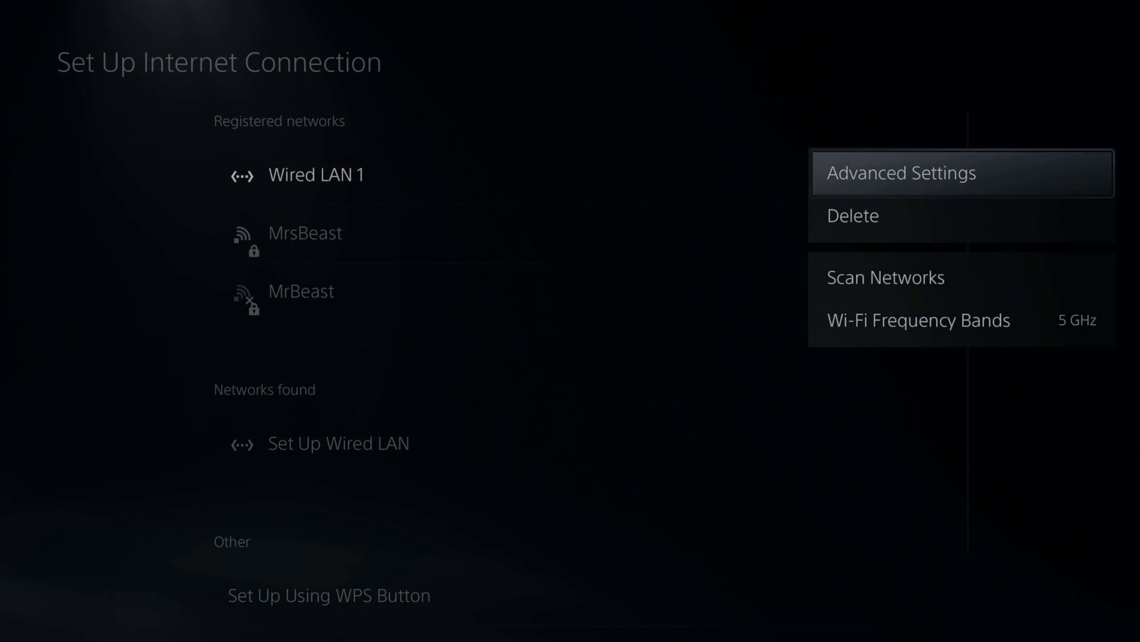
left_click(902, 174)
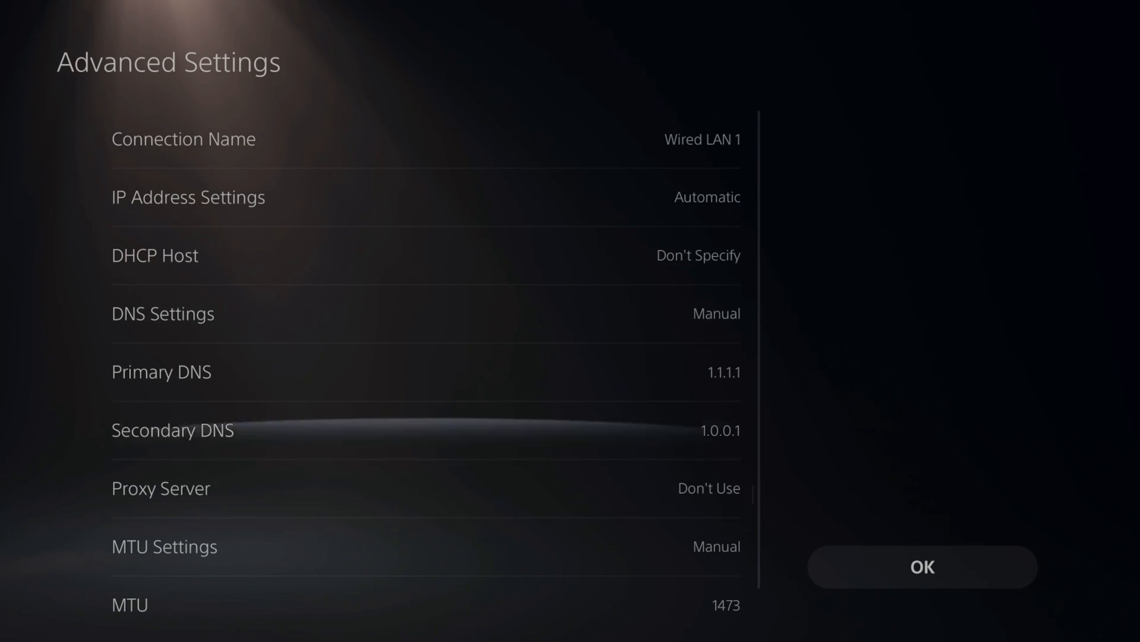
left_click(160, 371)
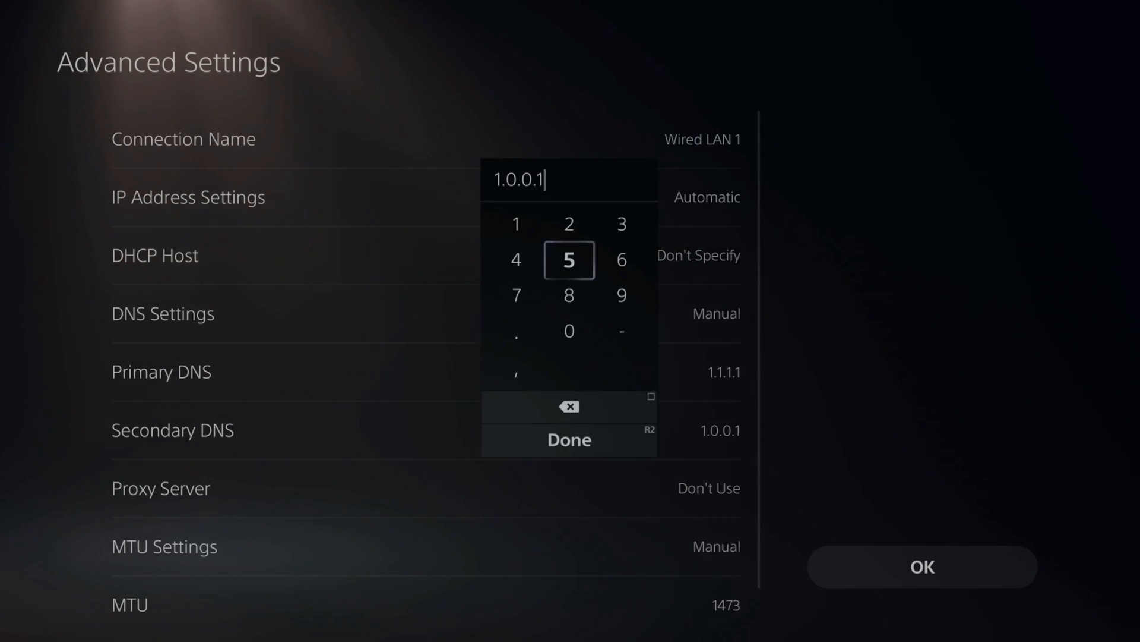
- Enter 8.8.8.8 as primary DNS and 8.8.4.4 as secondary DNS
left_click(569, 440)
type("8.8.")
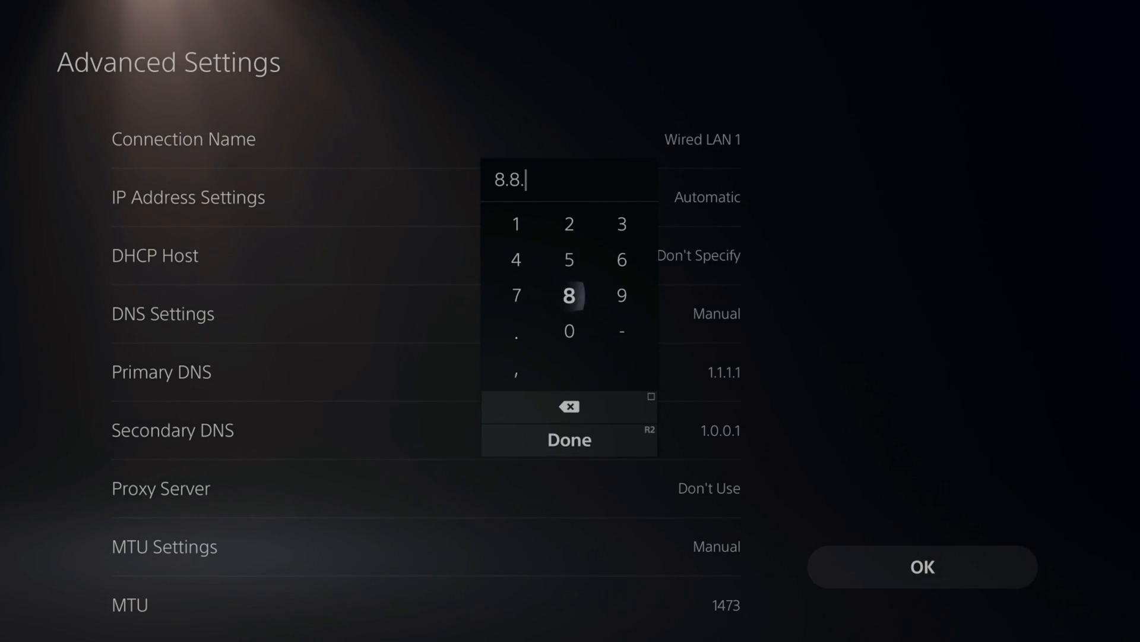
left_click(569, 440)
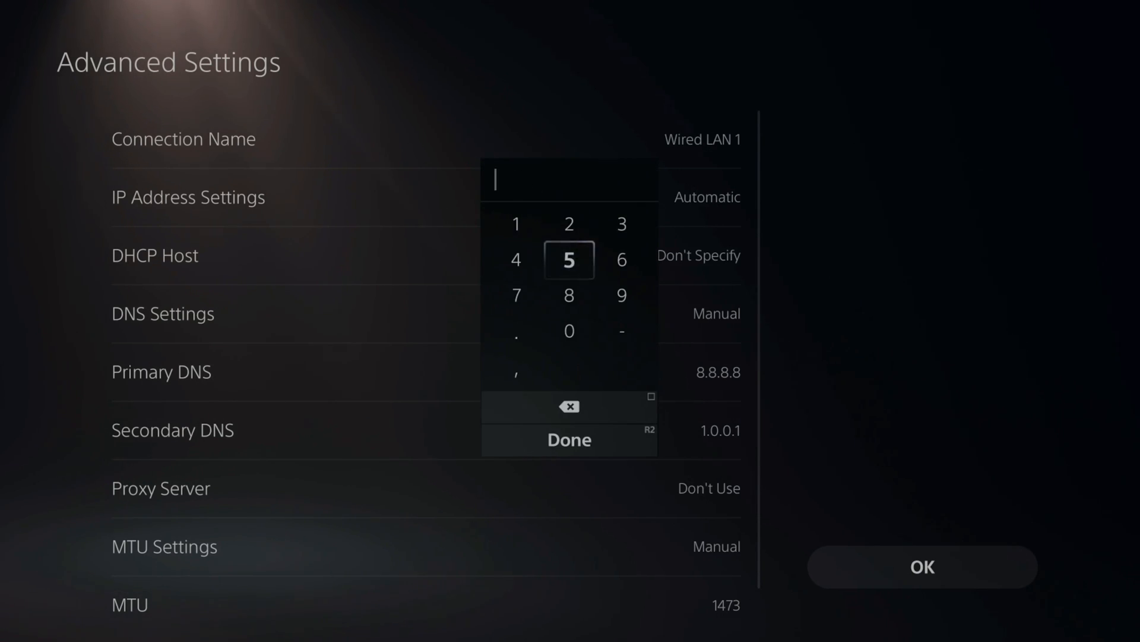
left_click(569, 295)
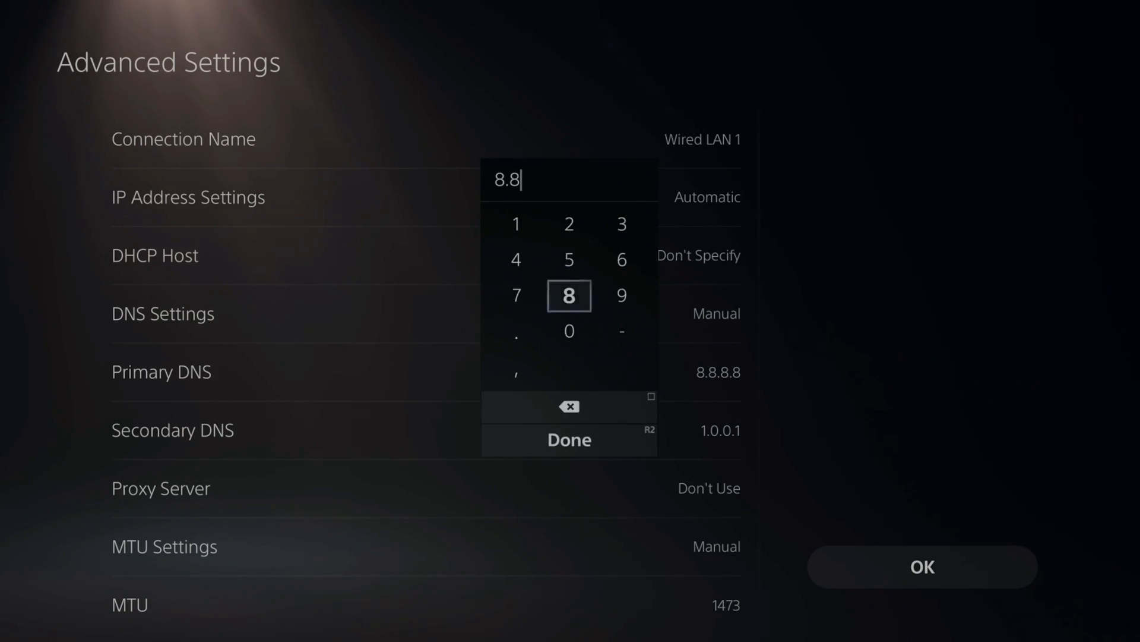
left_click(515, 296)
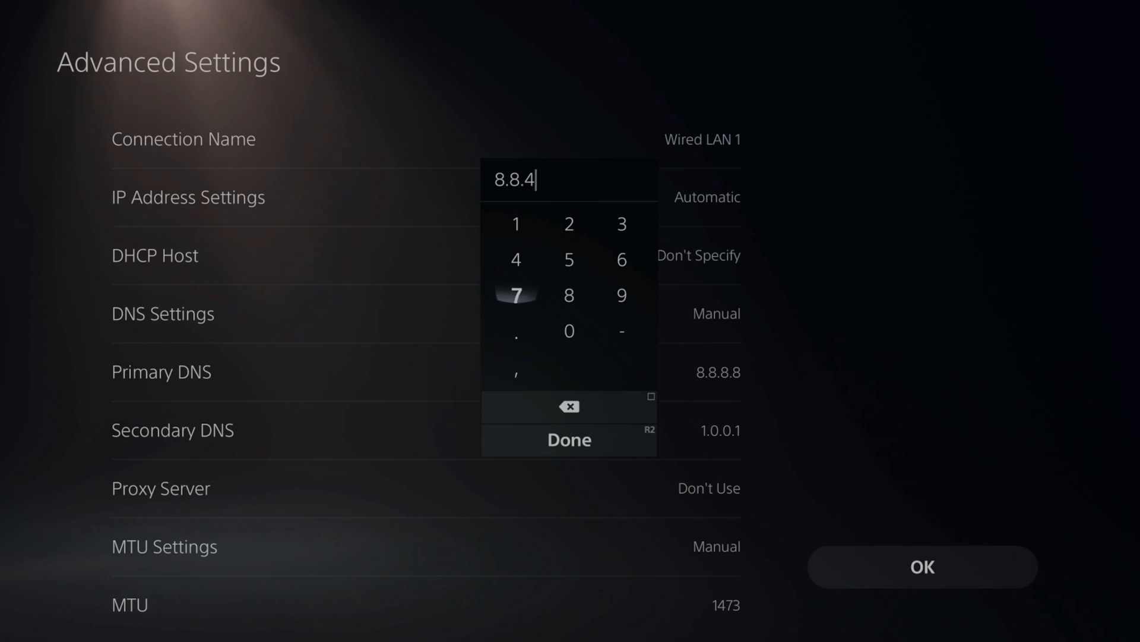
left_click(569, 438)
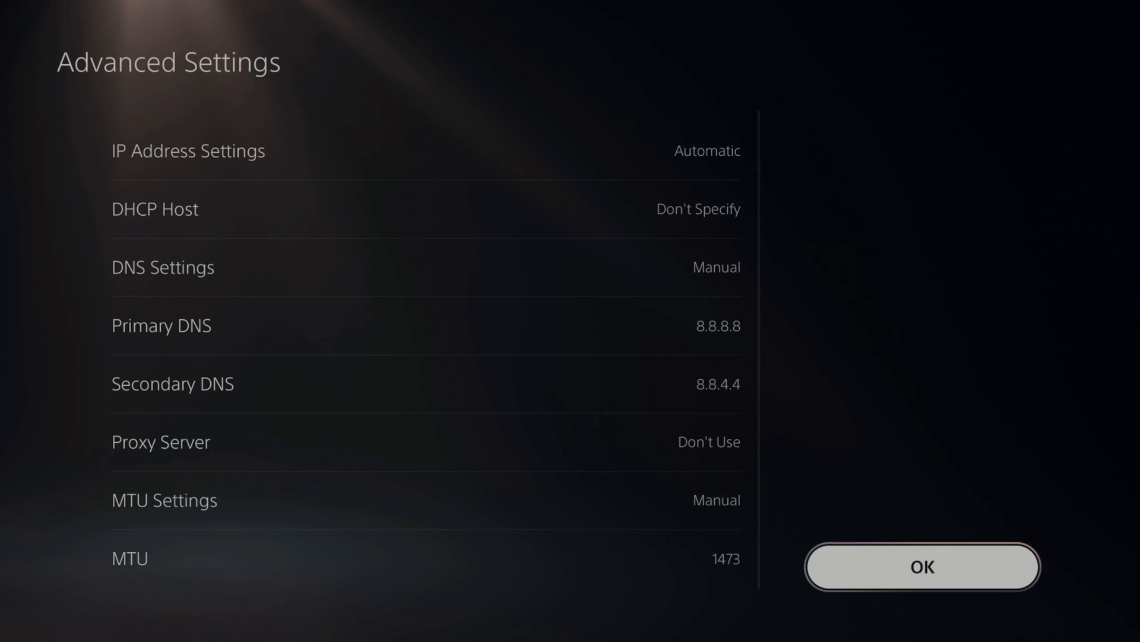
- Confirm OK to save the advanced settings and back out of the network settings
left_click(922, 565)
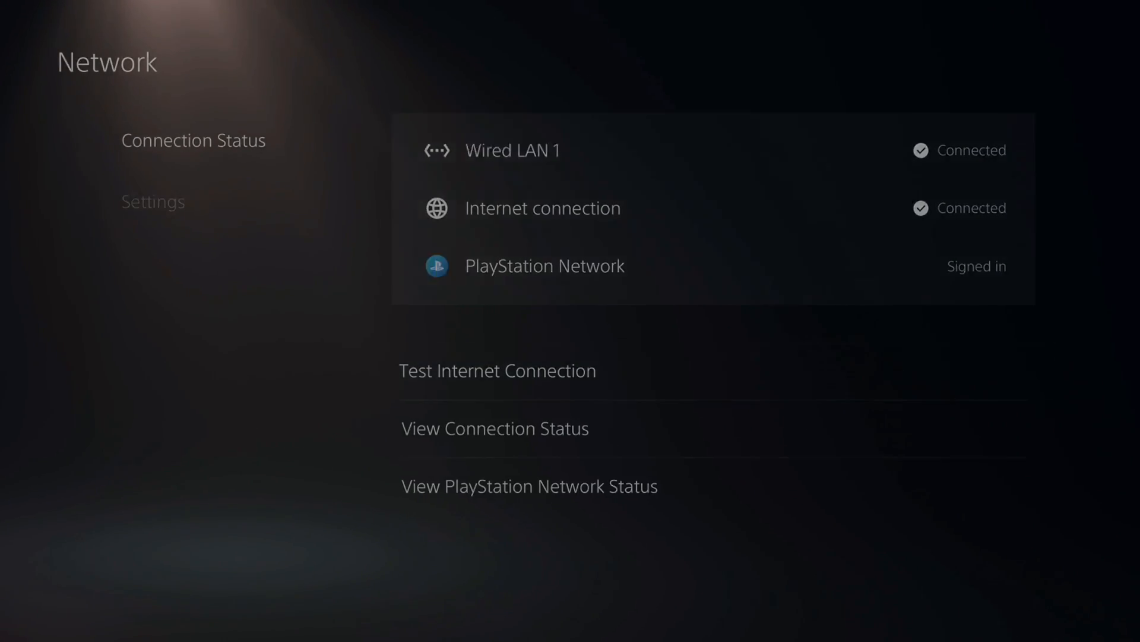
left_click(498, 371)
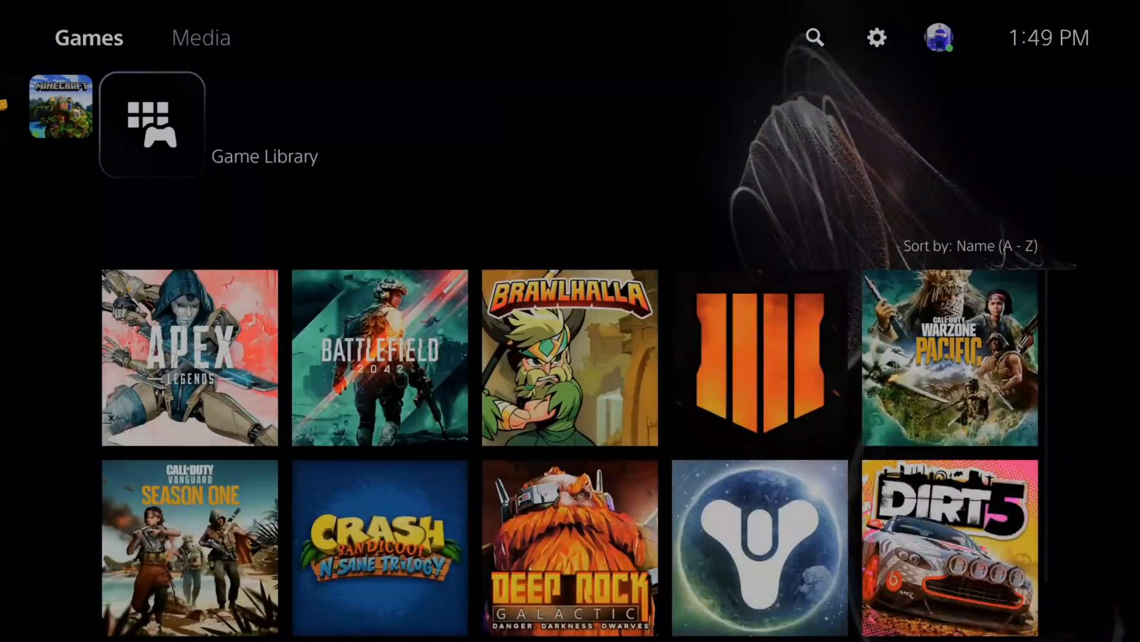
- From Game Library's collection, choose DOOM's PS4 version and start its 78.858 GB download
left_click(150, 123)
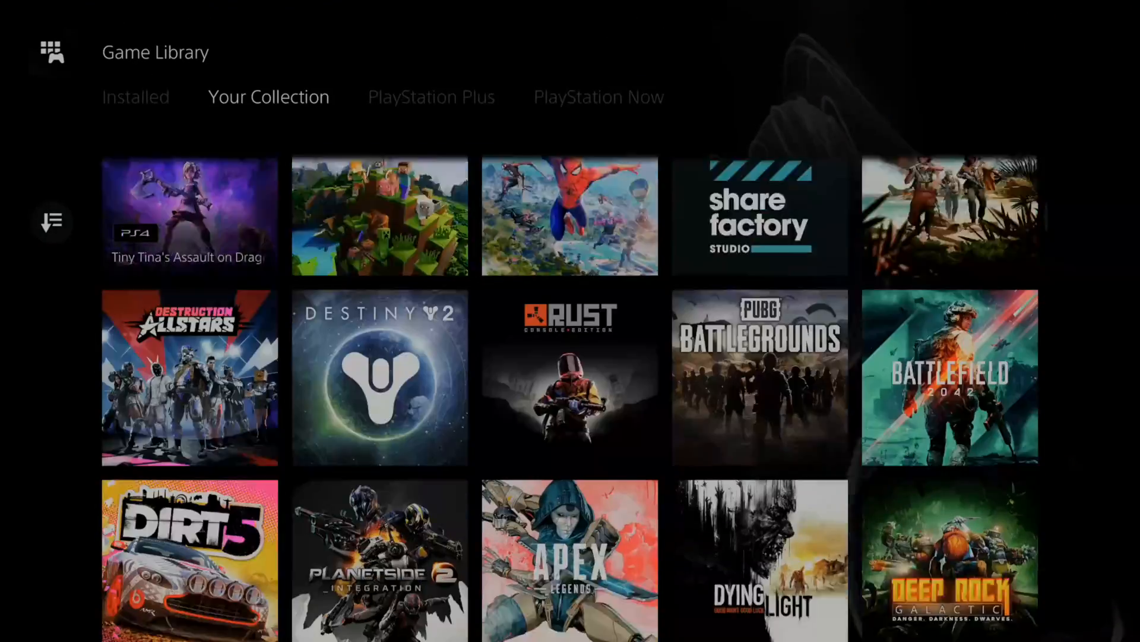
scroll("down", 3)
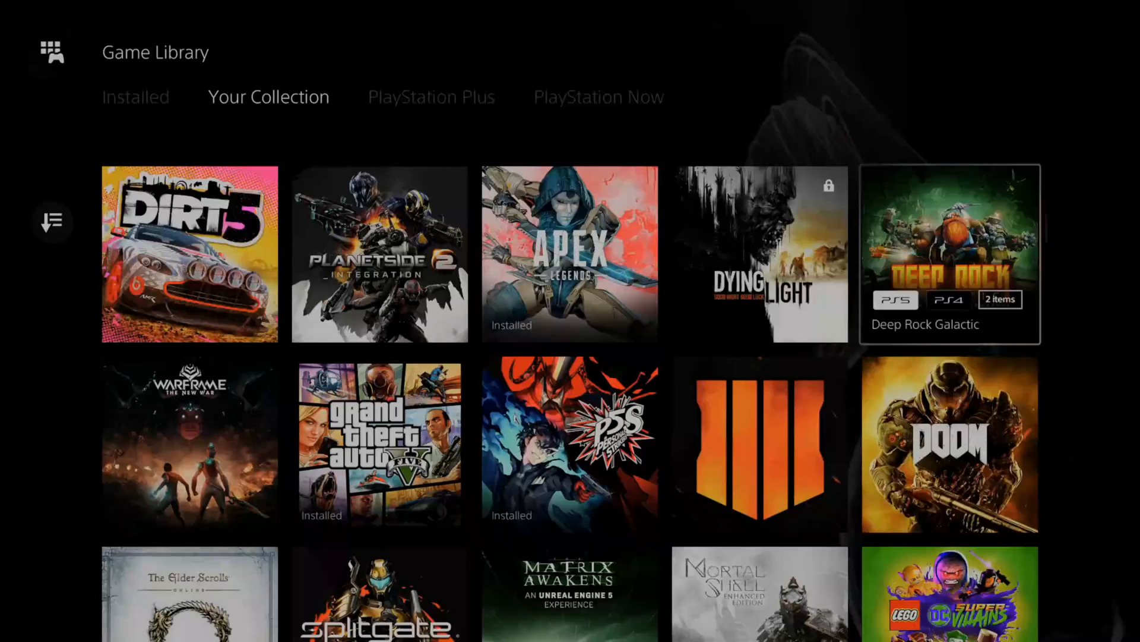
left_click(949, 447)
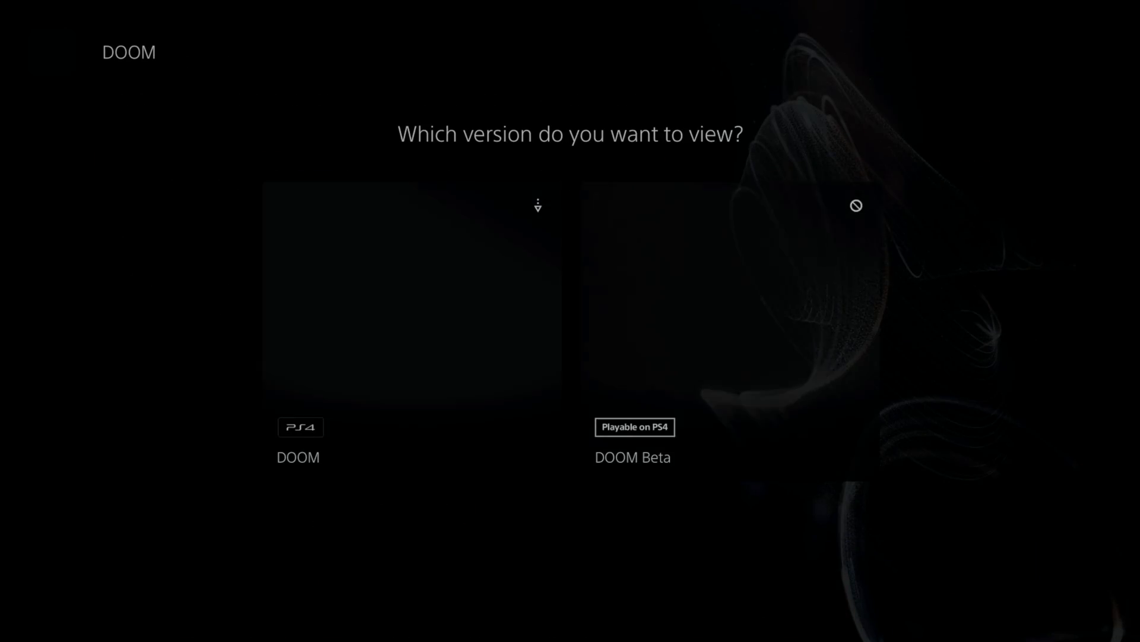
left_click(412, 288)
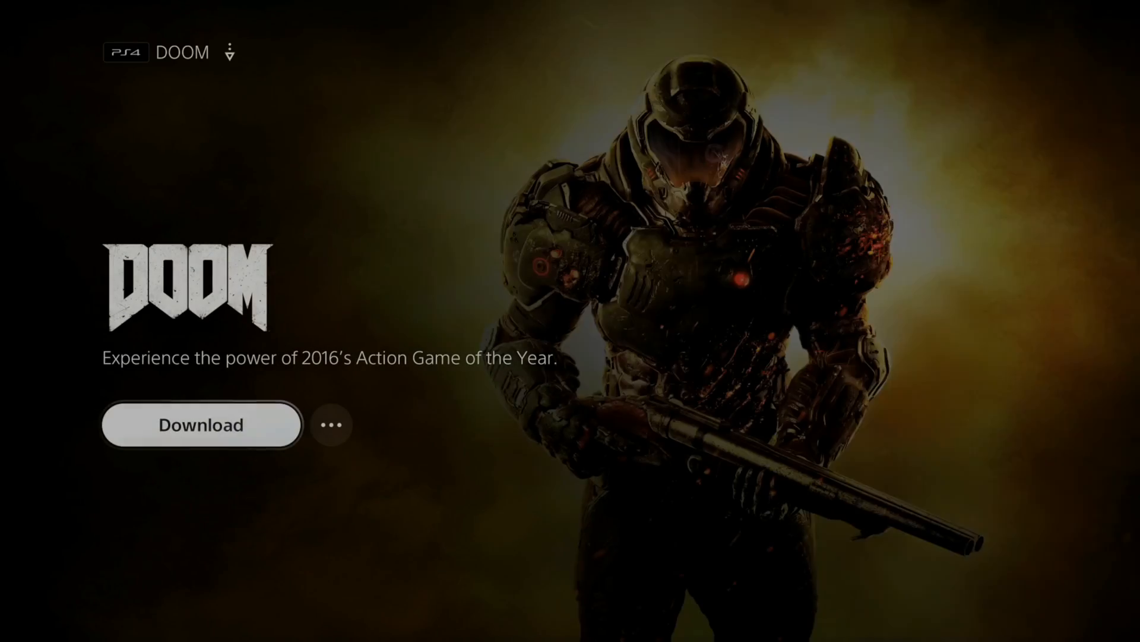
left_click(201, 425)
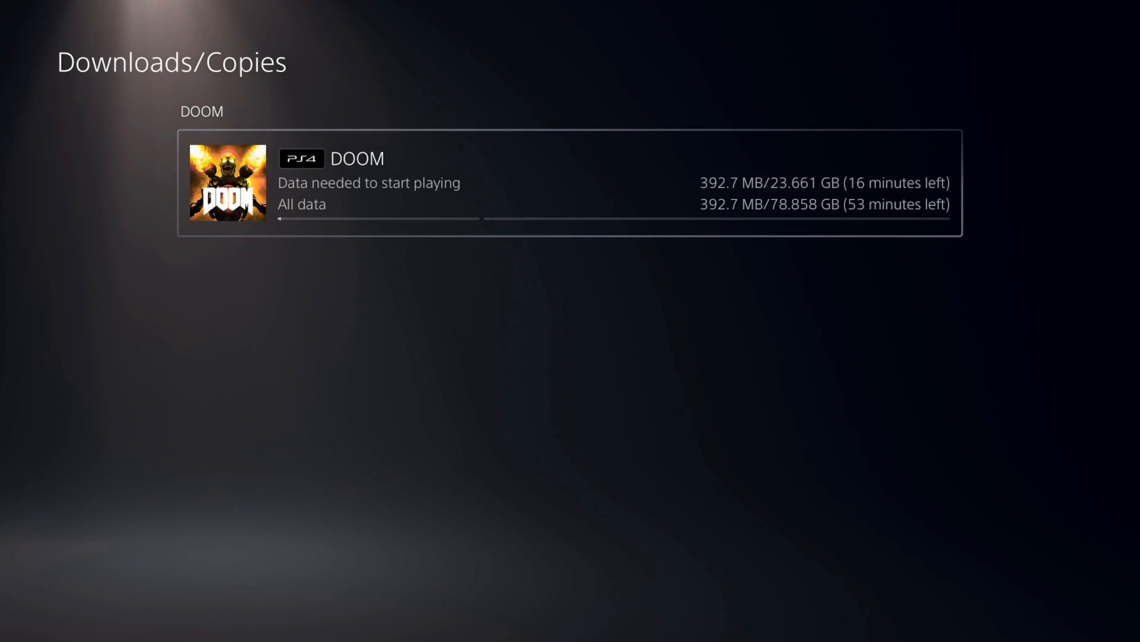
- Via Control Center's Downloads/Uploads, reach the downloads list to pause DOOM at 1.109 GB
left_click(603, 600)
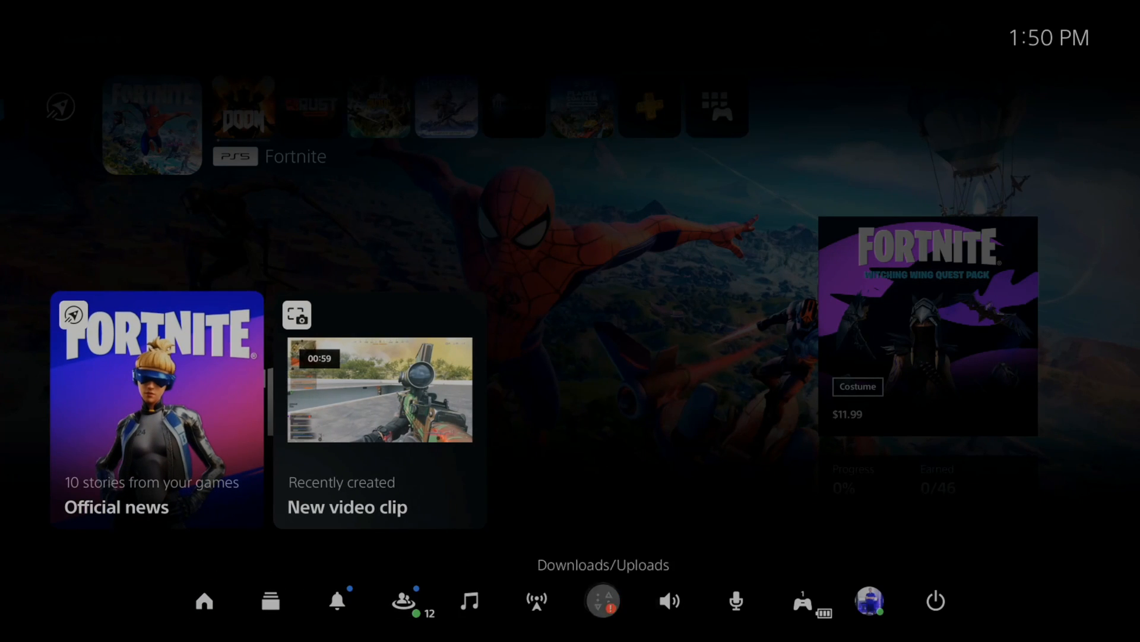
left_click(602, 600)
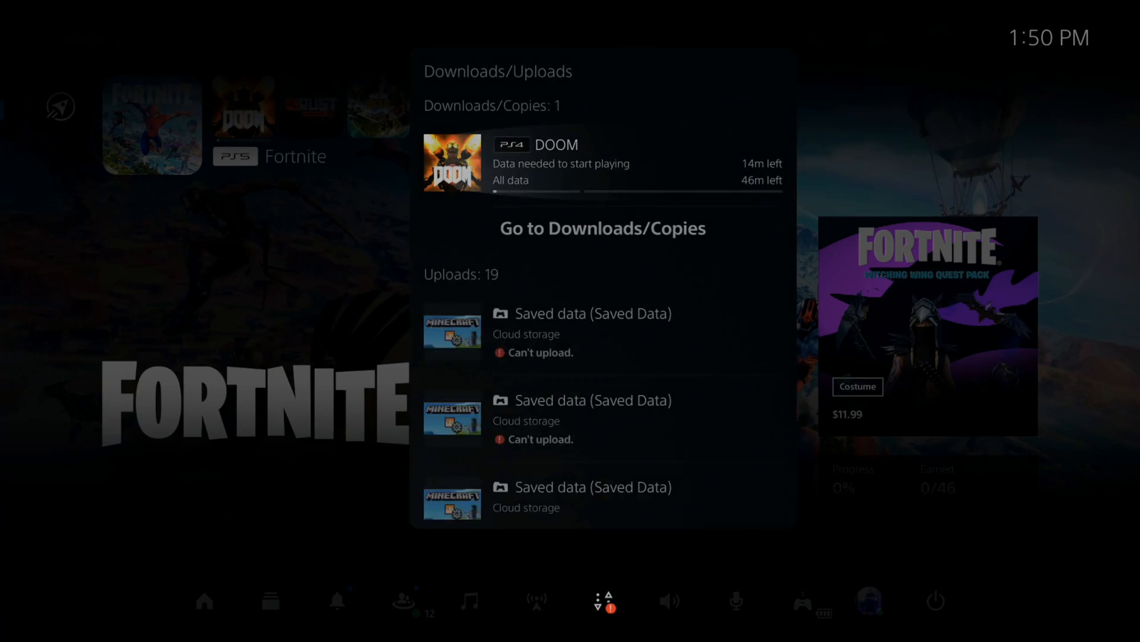
left_click(603, 228)
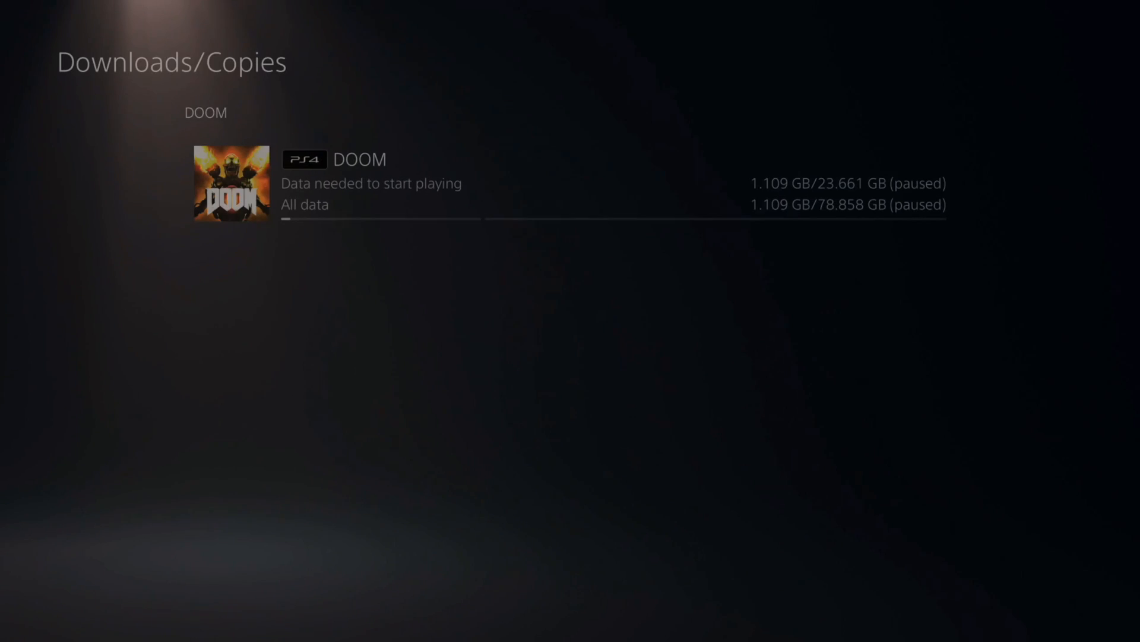